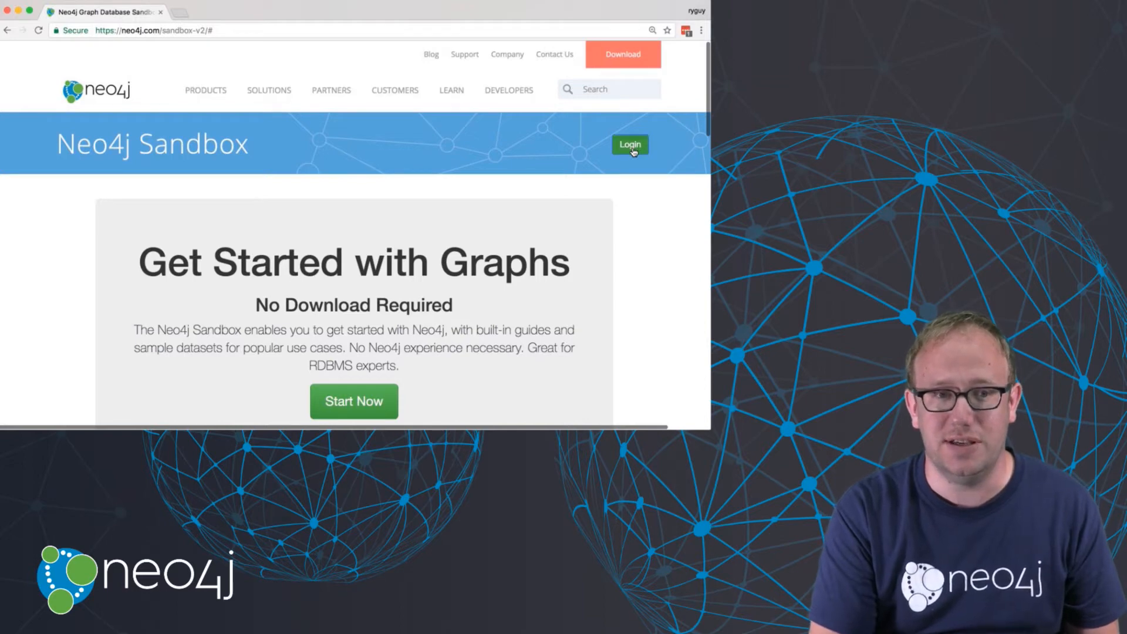
- Log into Neo4j Sandbox with the remembered Google account and reach the Launch a New Sandbox section
click(629, 144)
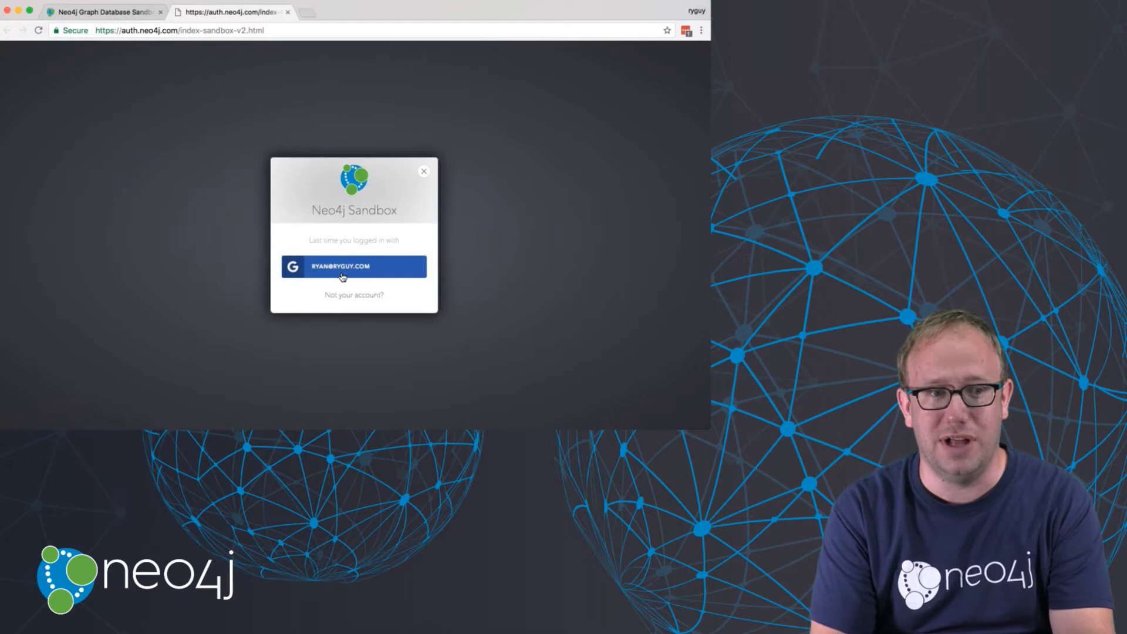
click(354, 267)
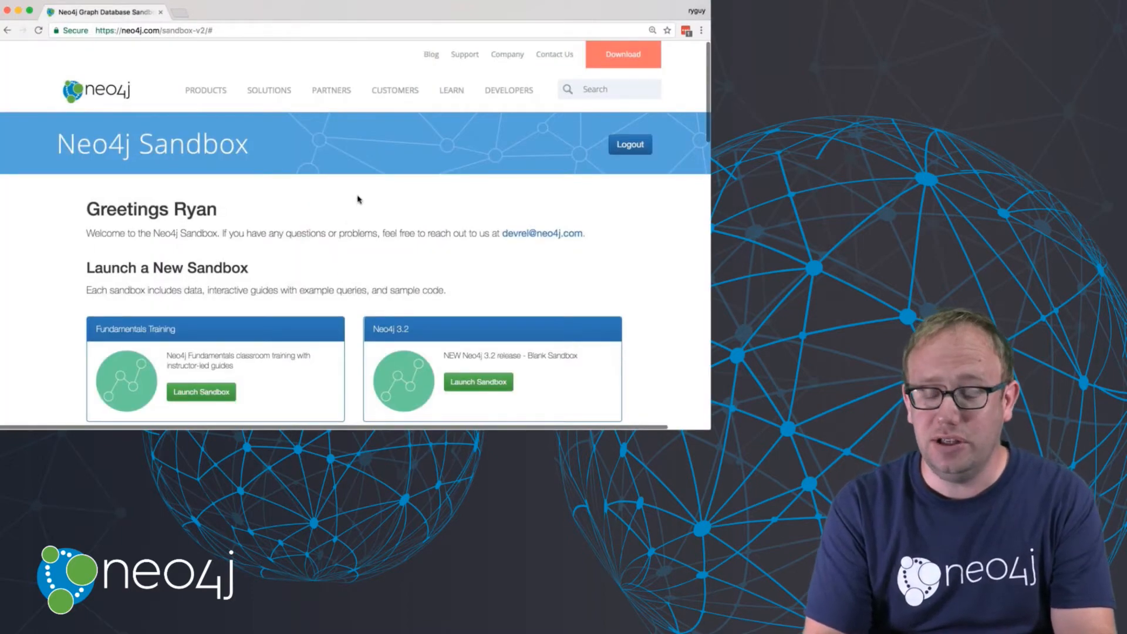
scroll(down, 3)
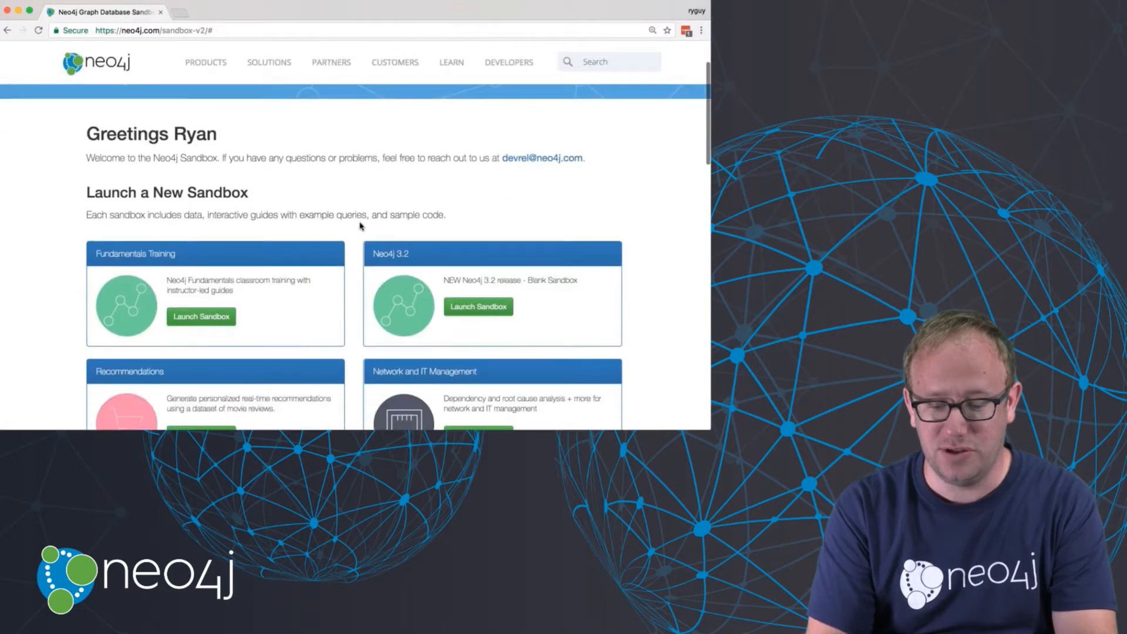
scroll(down, 3)
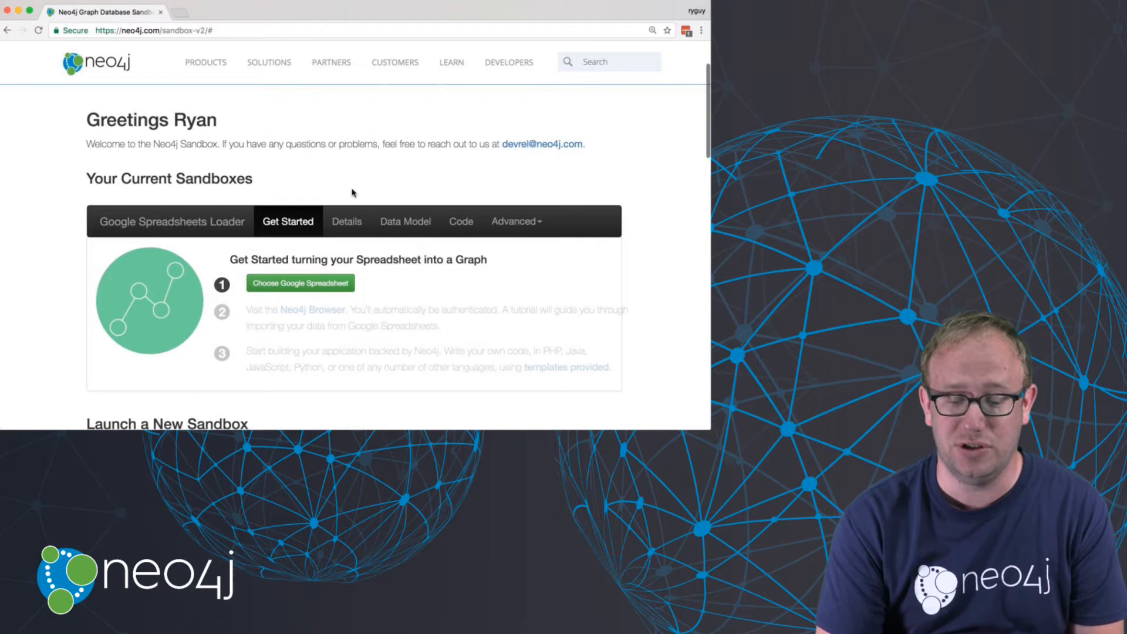
mouse_move(322, 168)
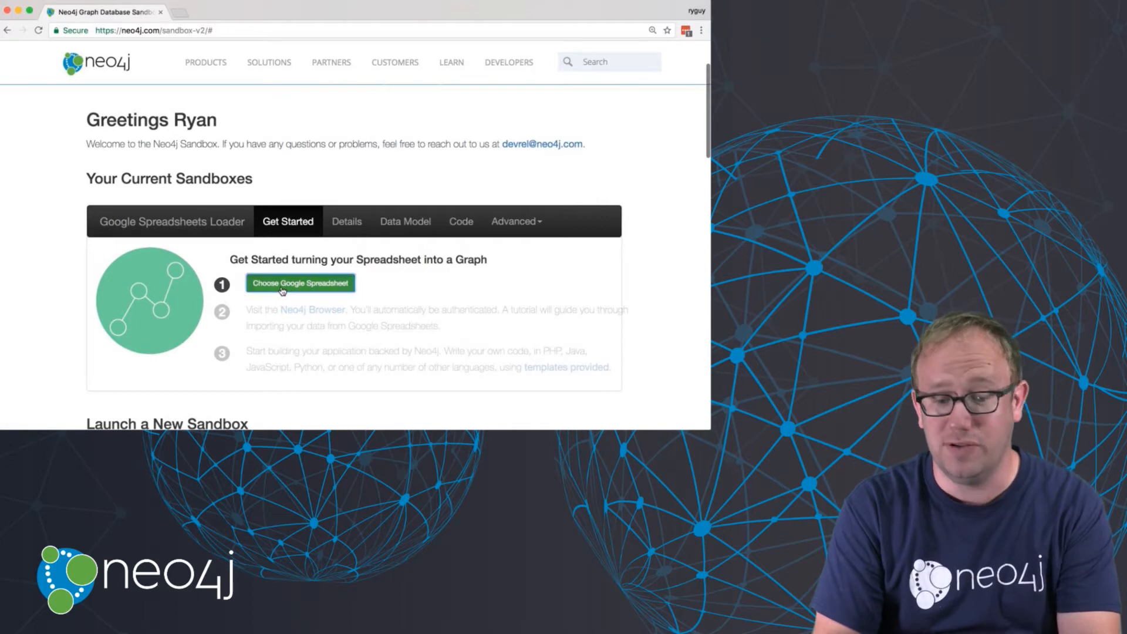
- Select the 'Event pipeline -> Event calendar' spreadsheet as the loader's data source
click(299, 283)
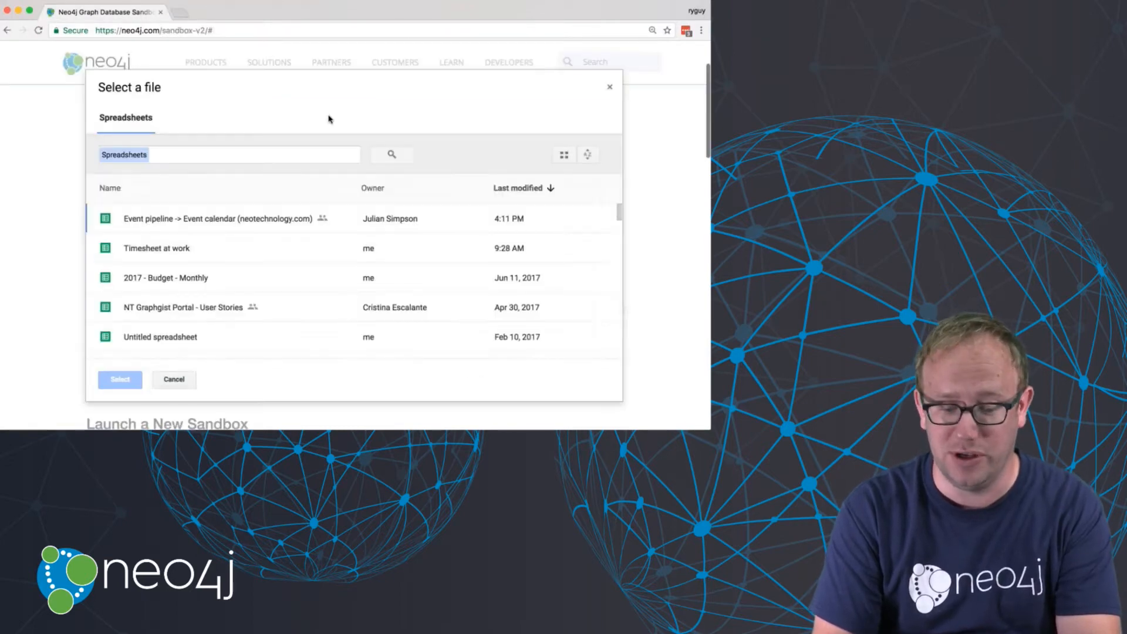
click(215, 219)
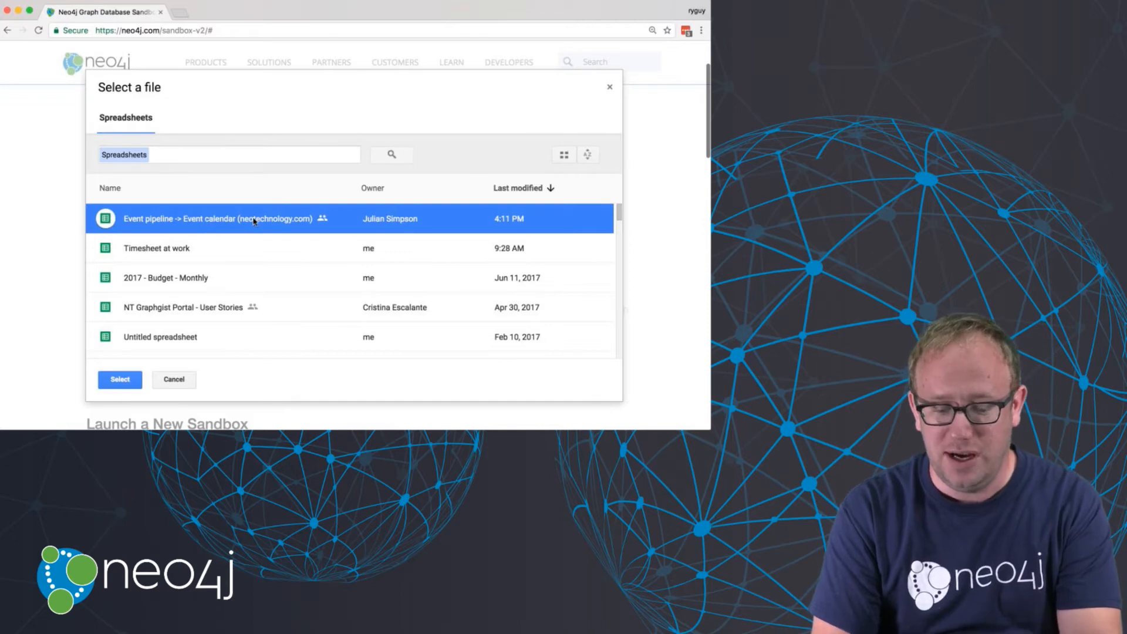
mouse_move(251, 149)
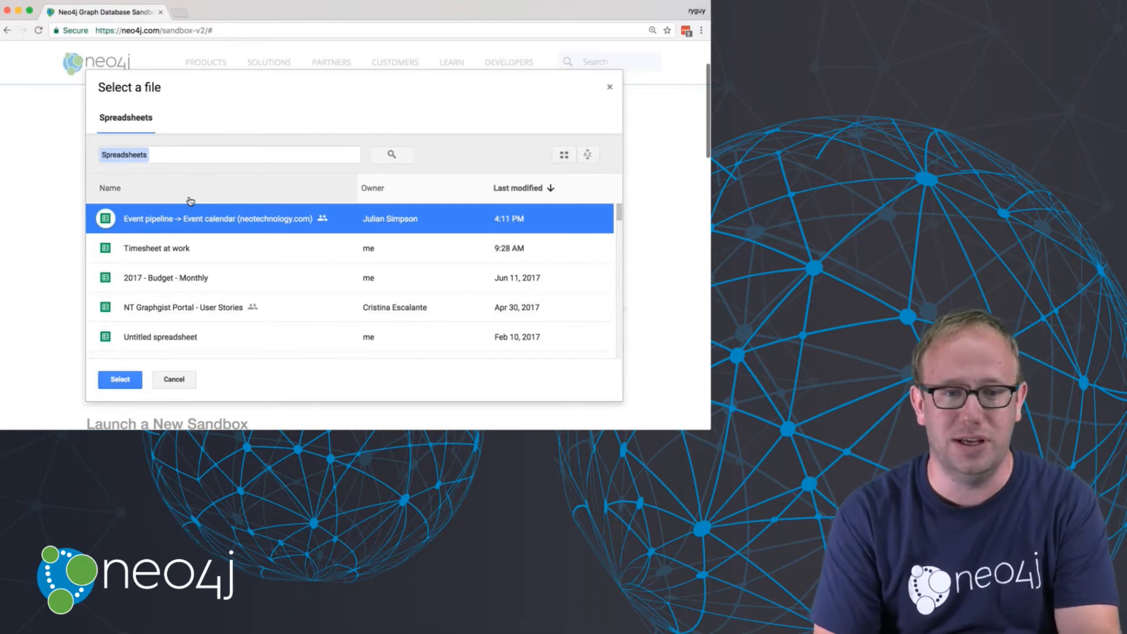
mouse_move(138, 319)
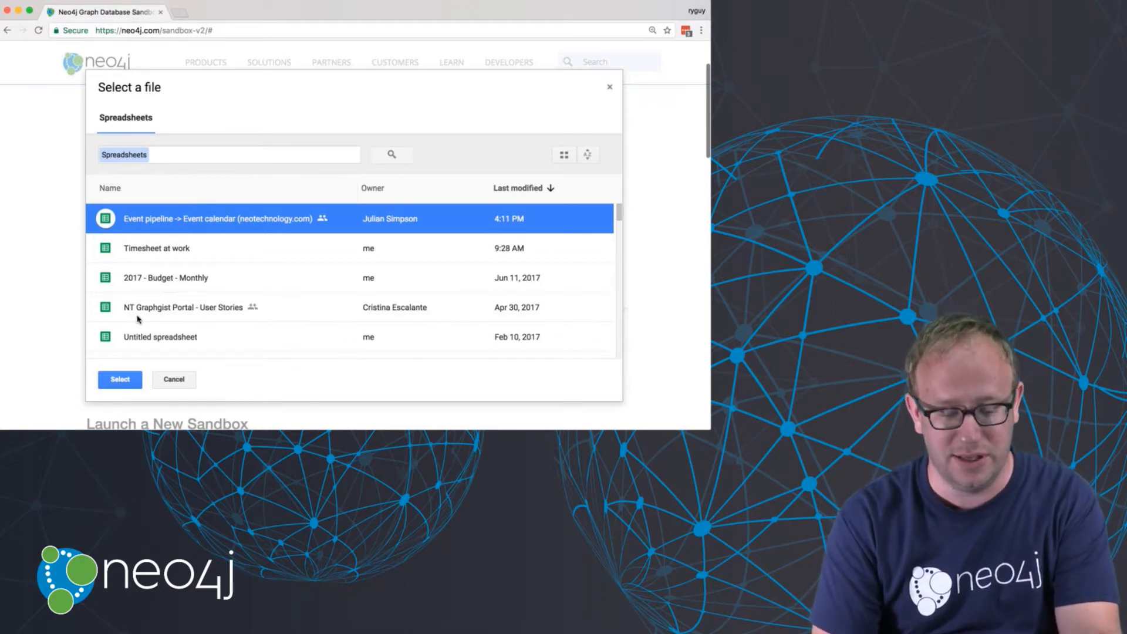
click(120, 379)
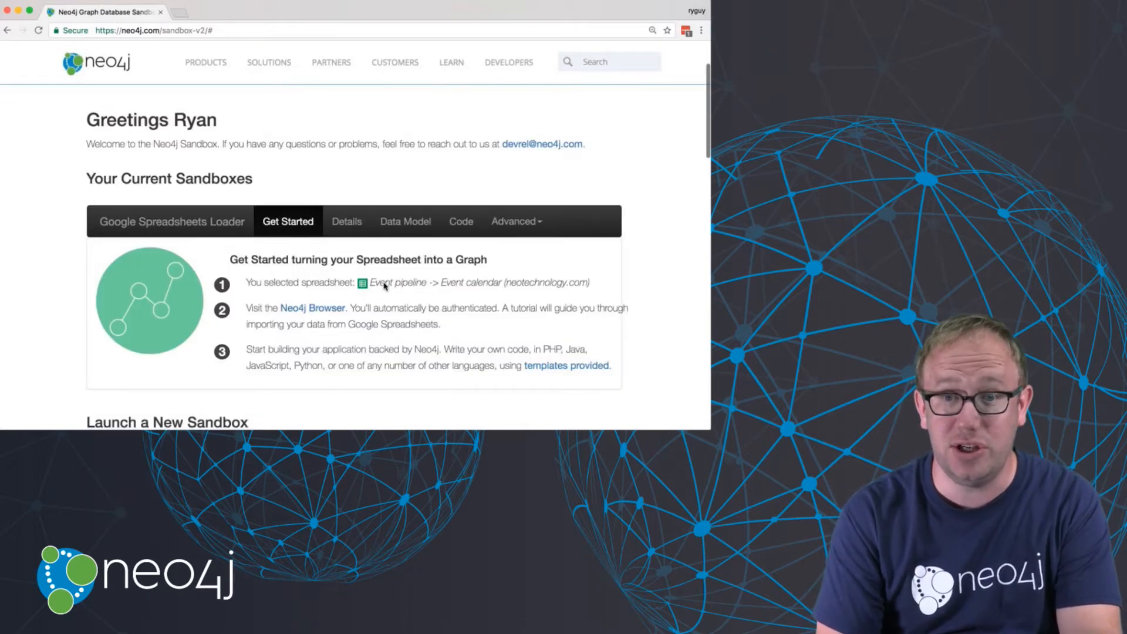
mouse_move(312, 307)
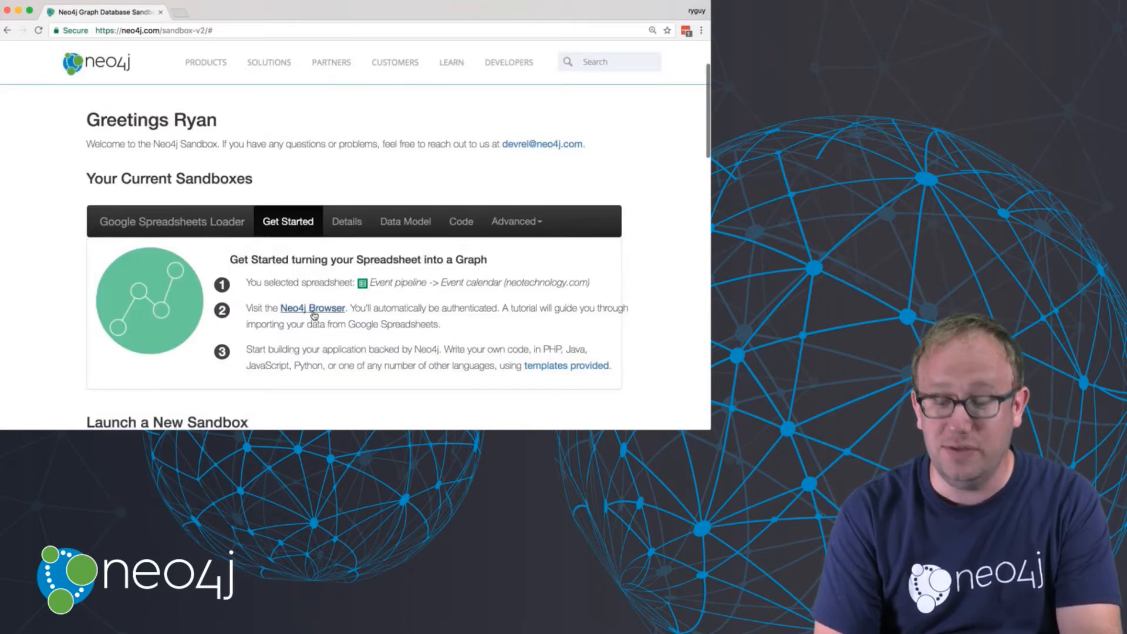
- Launch the sandbox's Neo4j Browser and run the prepared :play command for the Google Sheets guide
click(311, 308)
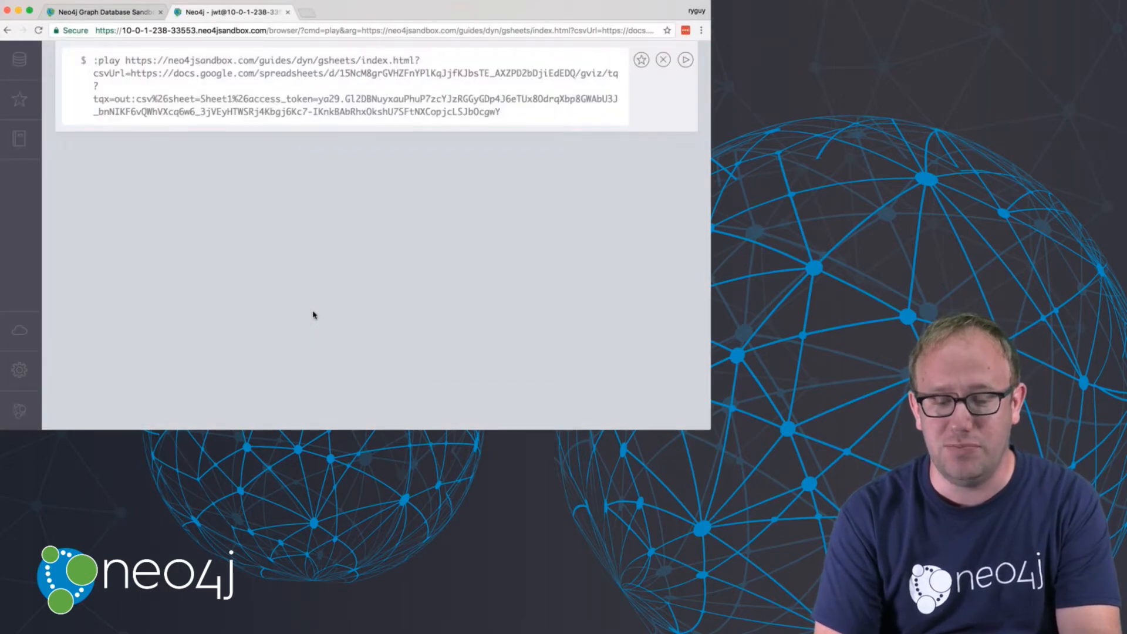
click(684, 60)
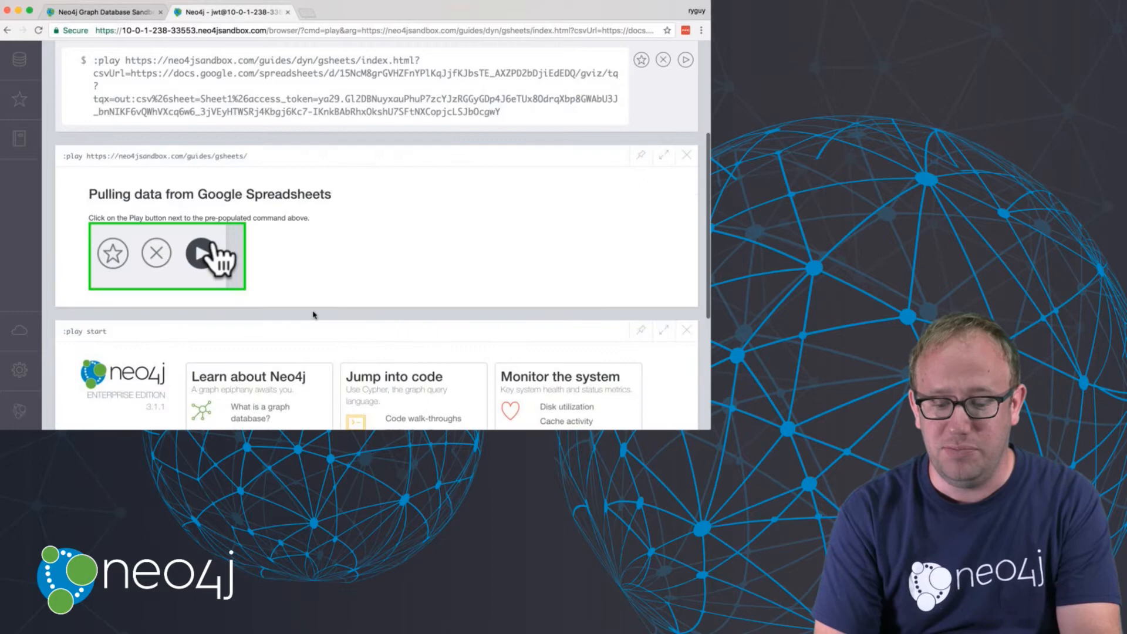
mouse_move(319, 273)
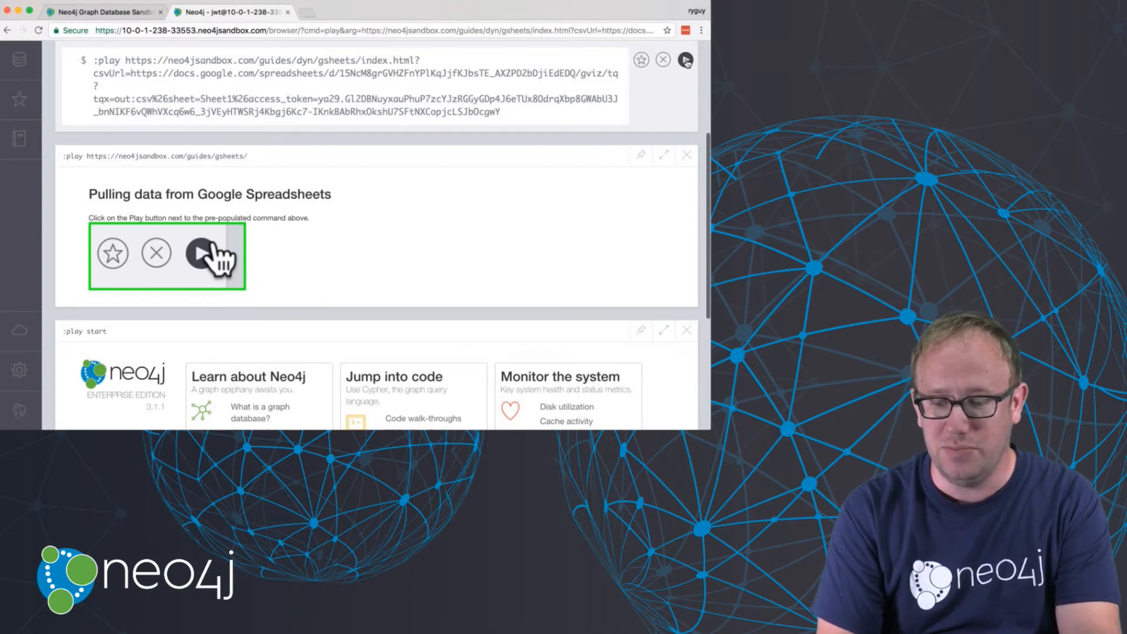
click(210, 252)
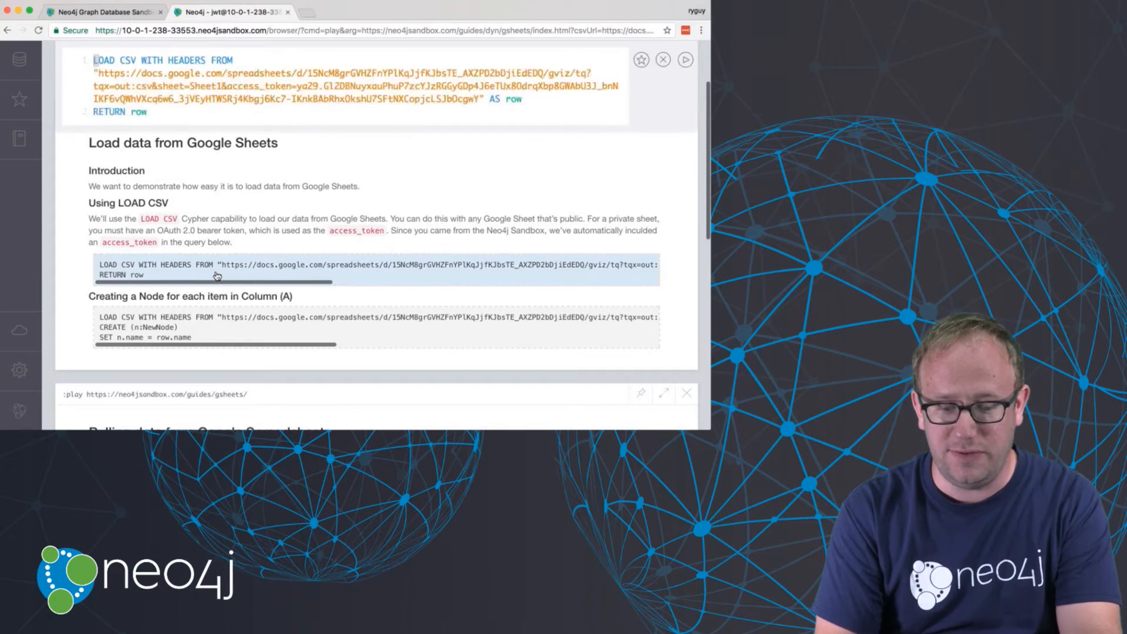
- Run the guide's LOAD CSV query with LIMIT 5 appended to preview five event rows
text(L)
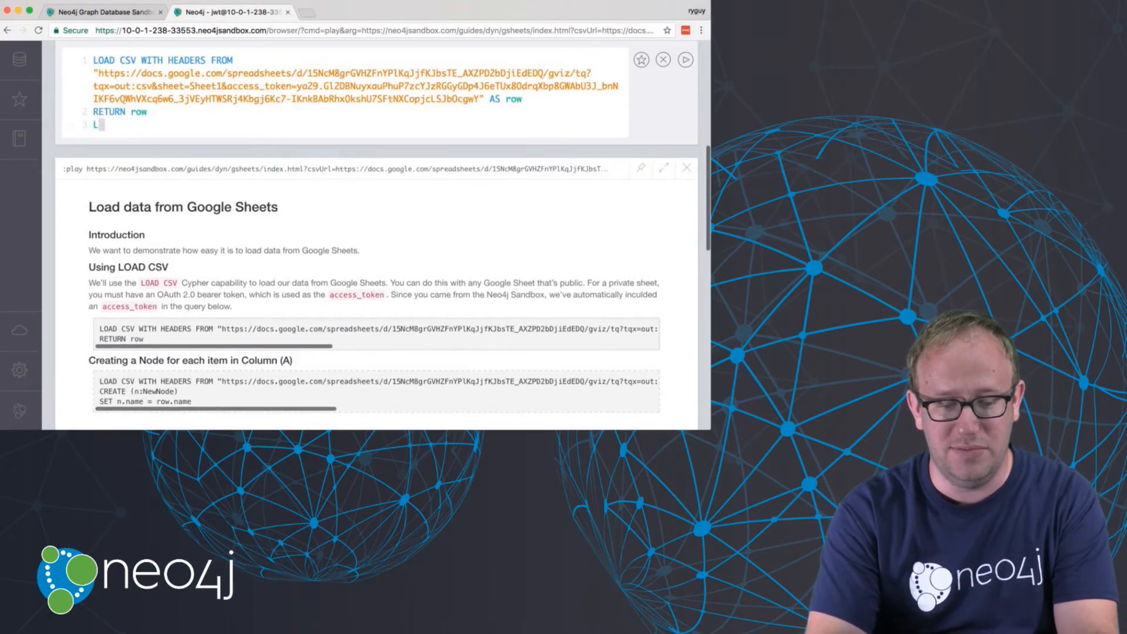
text(IMIT 5;)
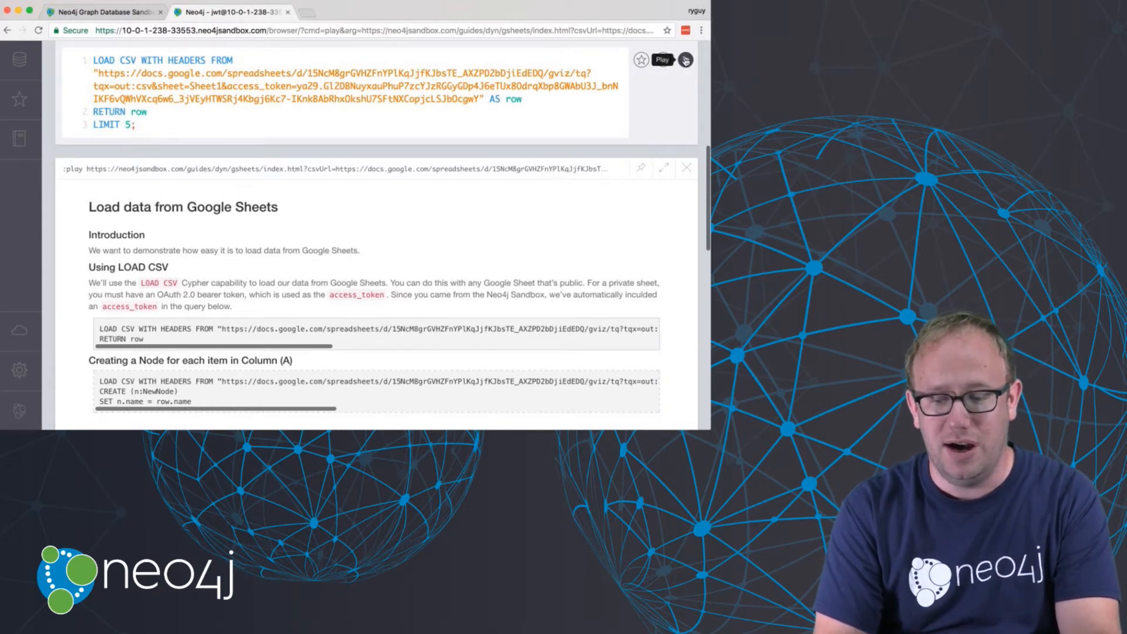
click(685, 60)
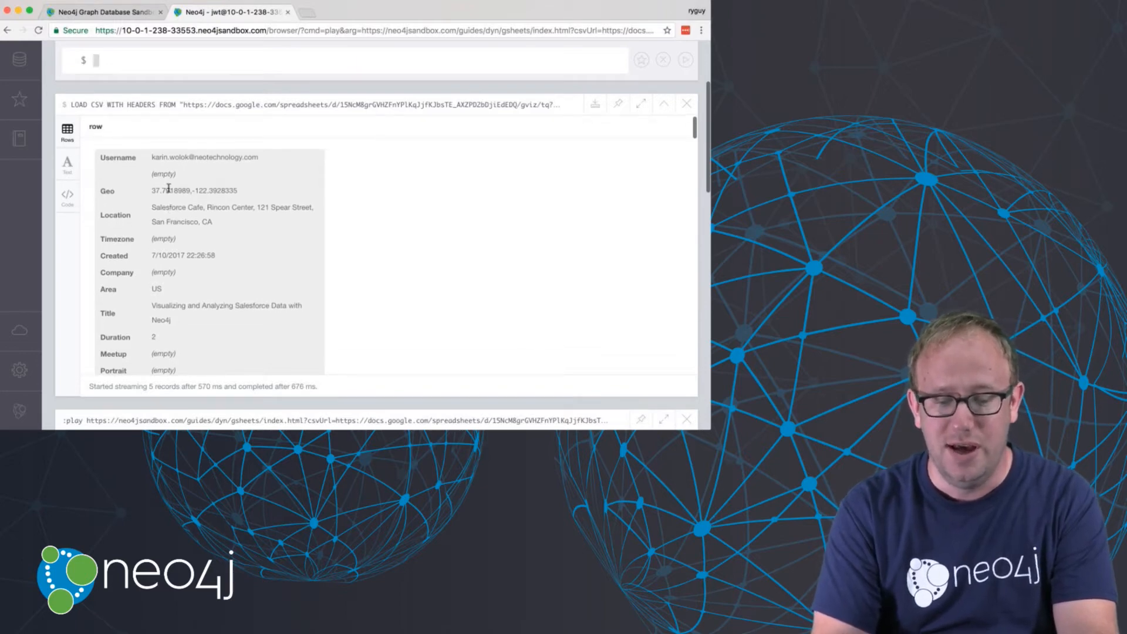
mouse_move(94, 274)
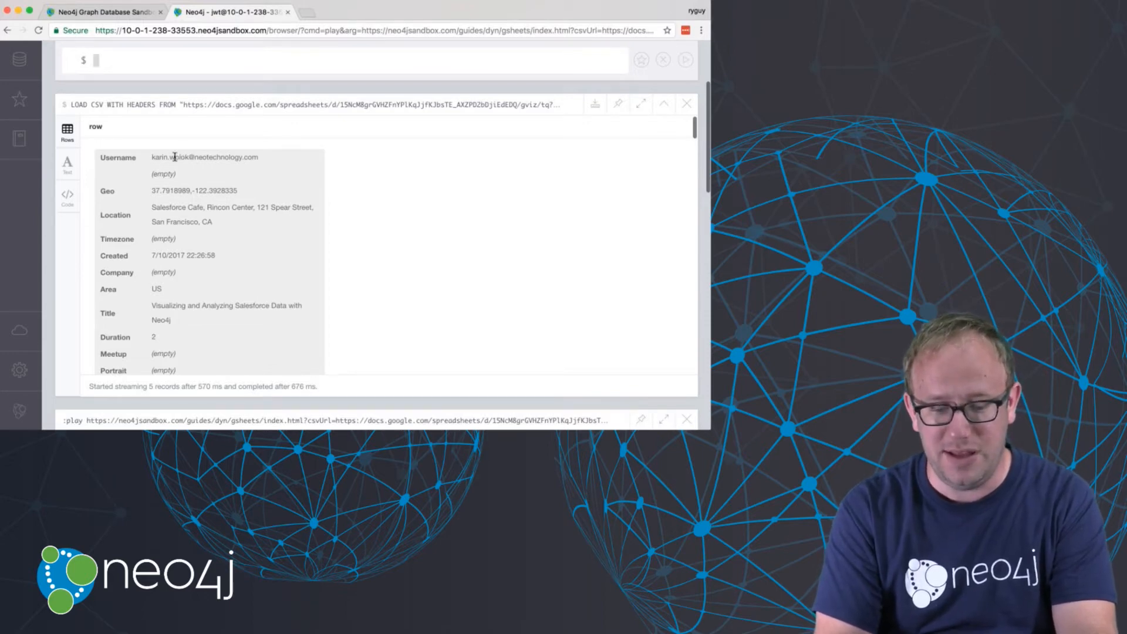
scroll(down, 3)
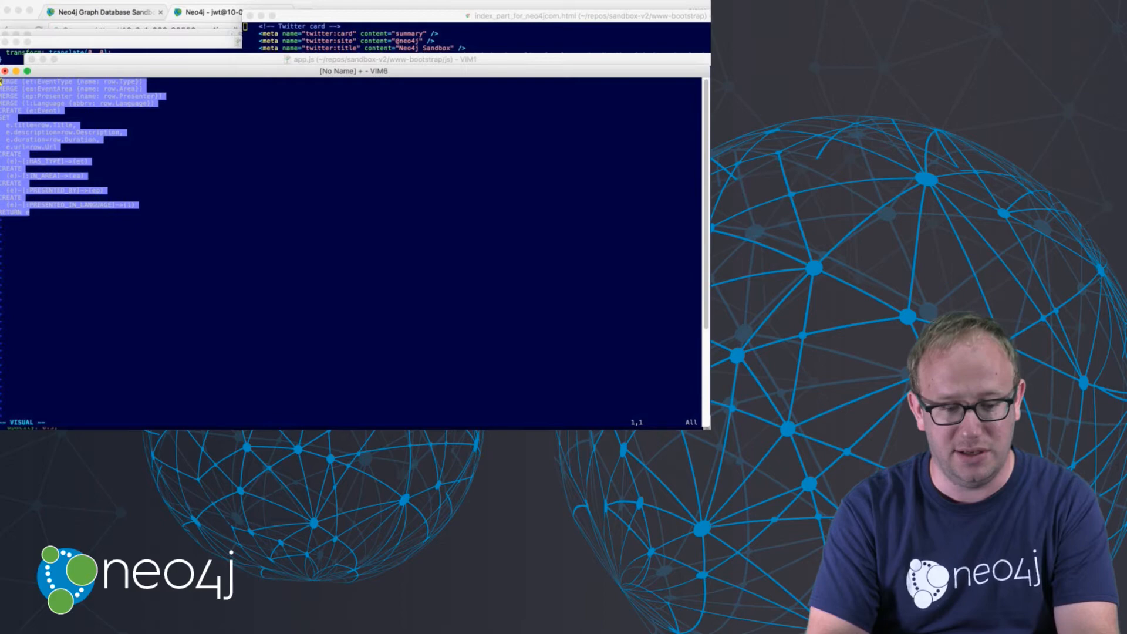
- Yank the whole Cypher import query in Vim to the clipboard
key(y)
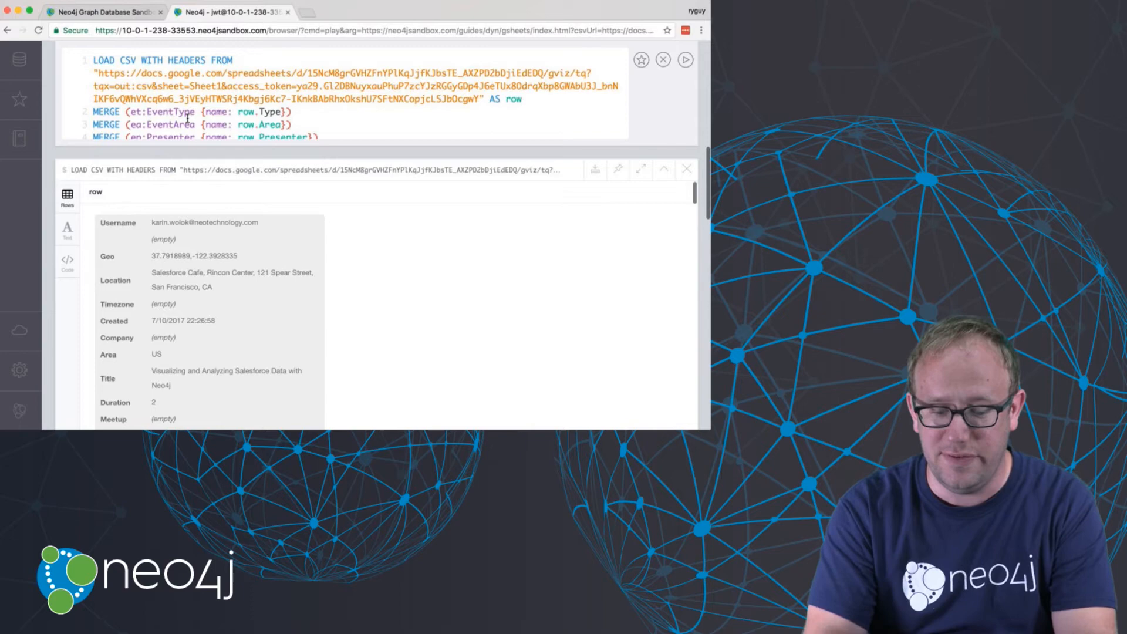
- Run the LOAD CSV import query and view its result as a graph of 300 Event nodes
scroll(down, 3)
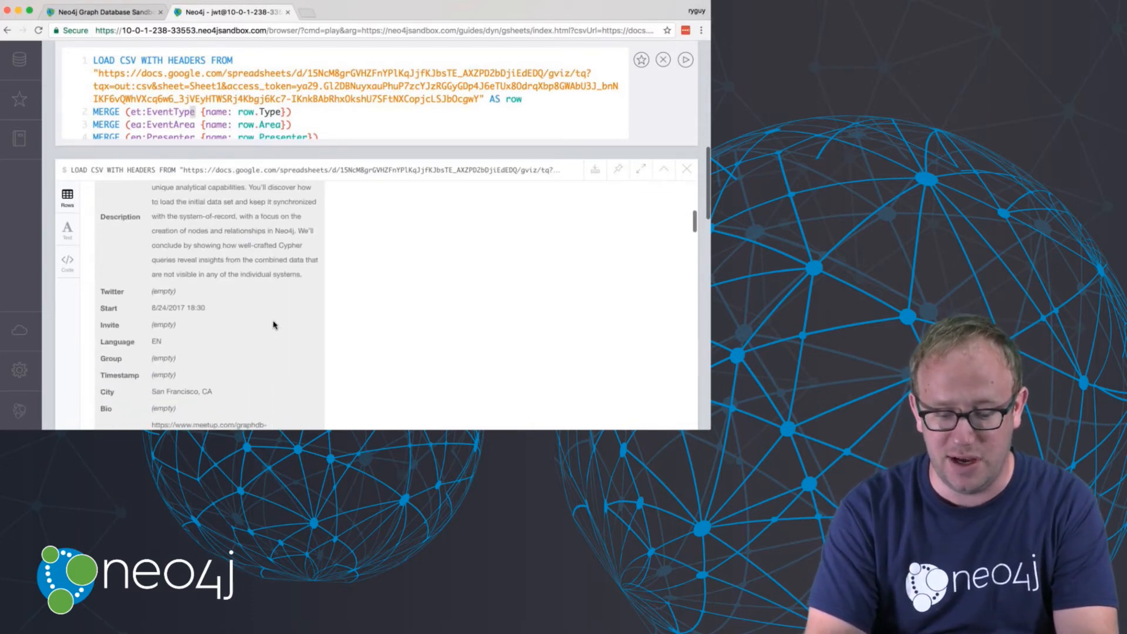
scroll(down, 3)
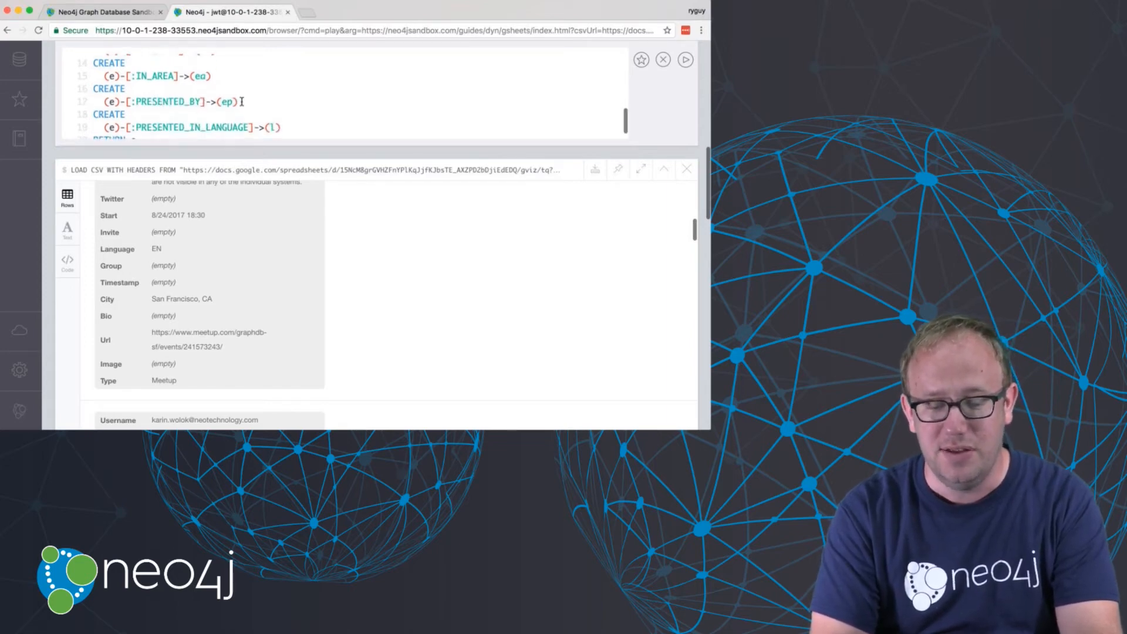
scroll(down, 3)
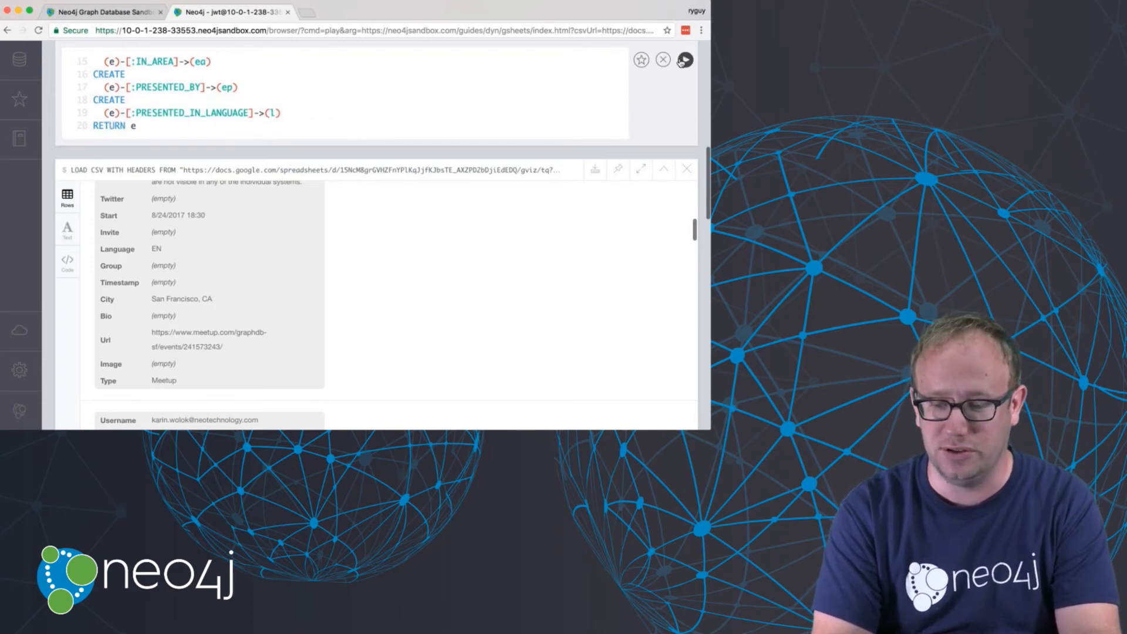
click(683, 60)
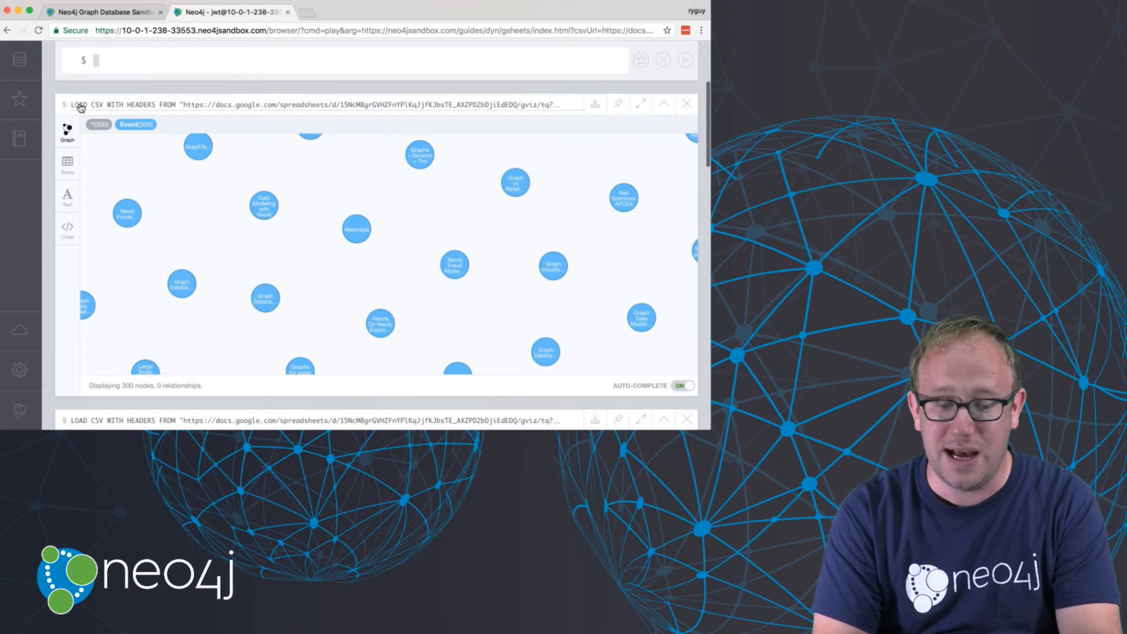
mouse_move(20, 98)
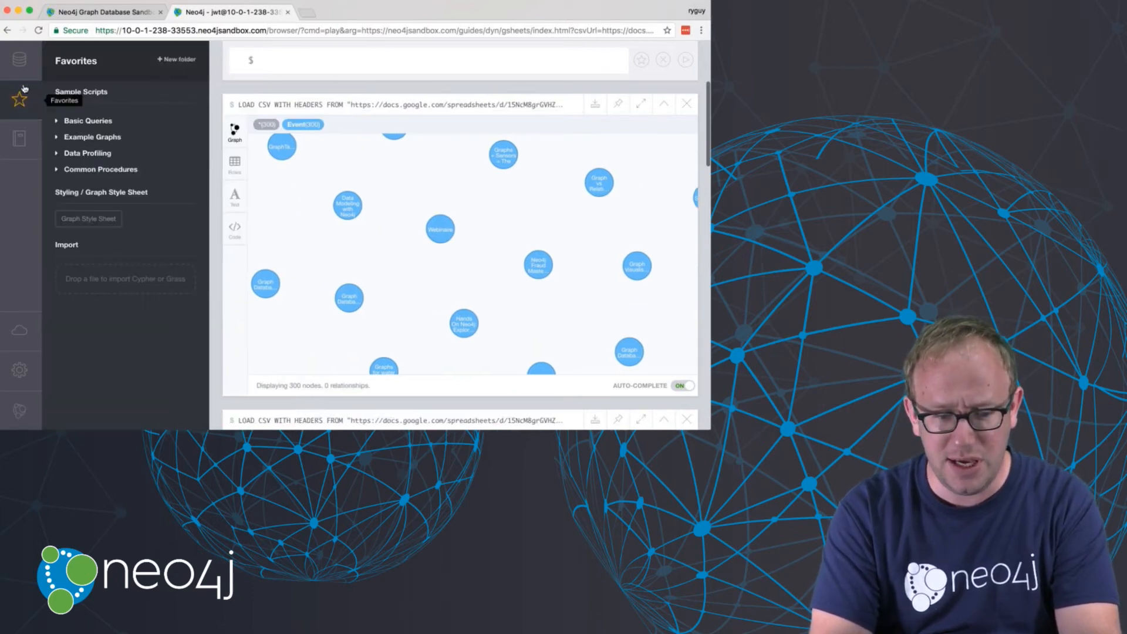
- Show the Database Information overview and run MATCH (n:EventType) from its label list
click(20, 60)
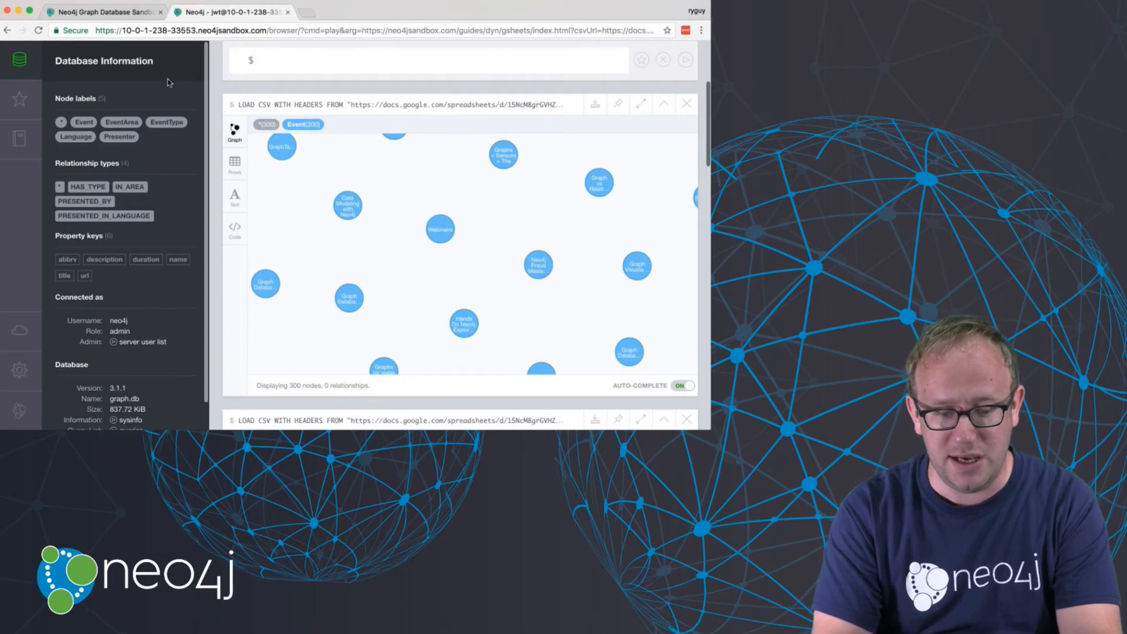
mouse_move(121, 108)
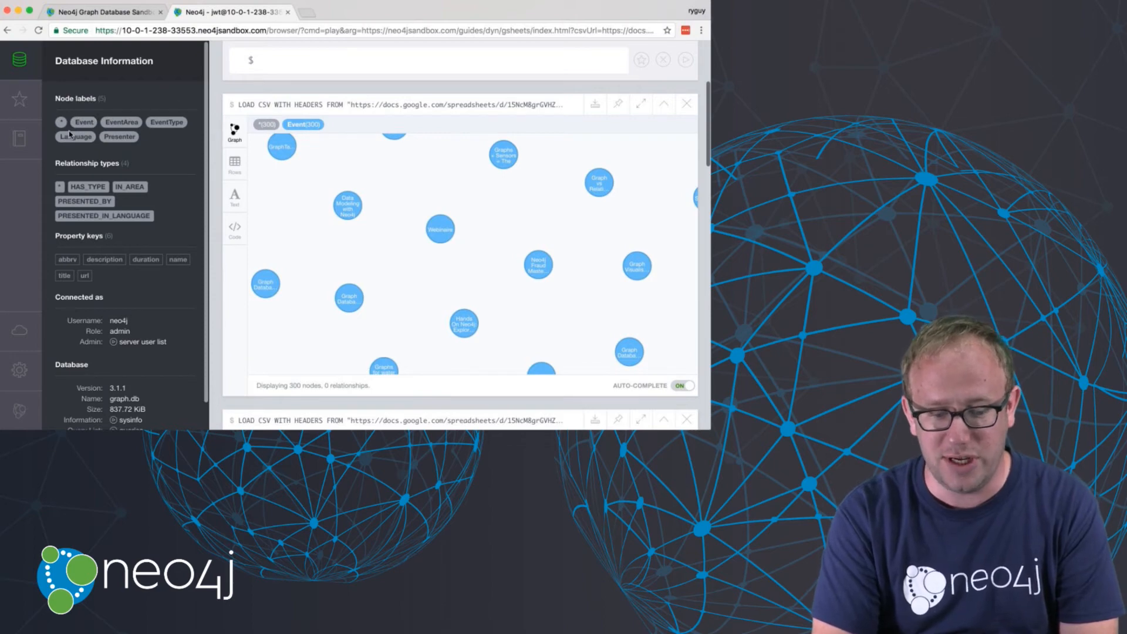
mouse_move(167, 121)
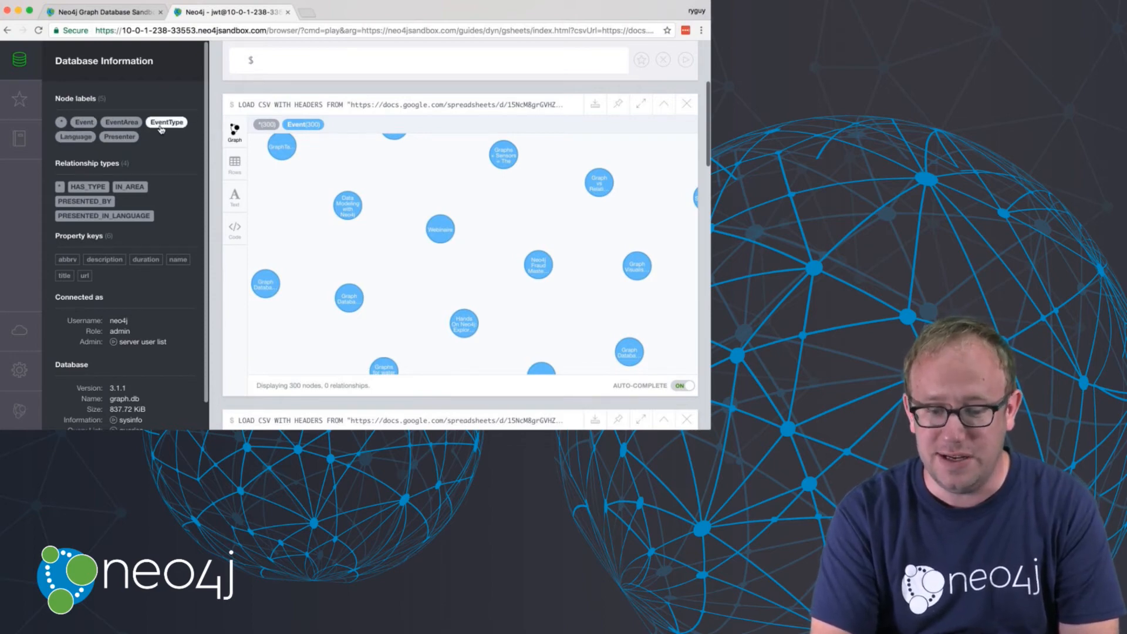
click(165, 121)
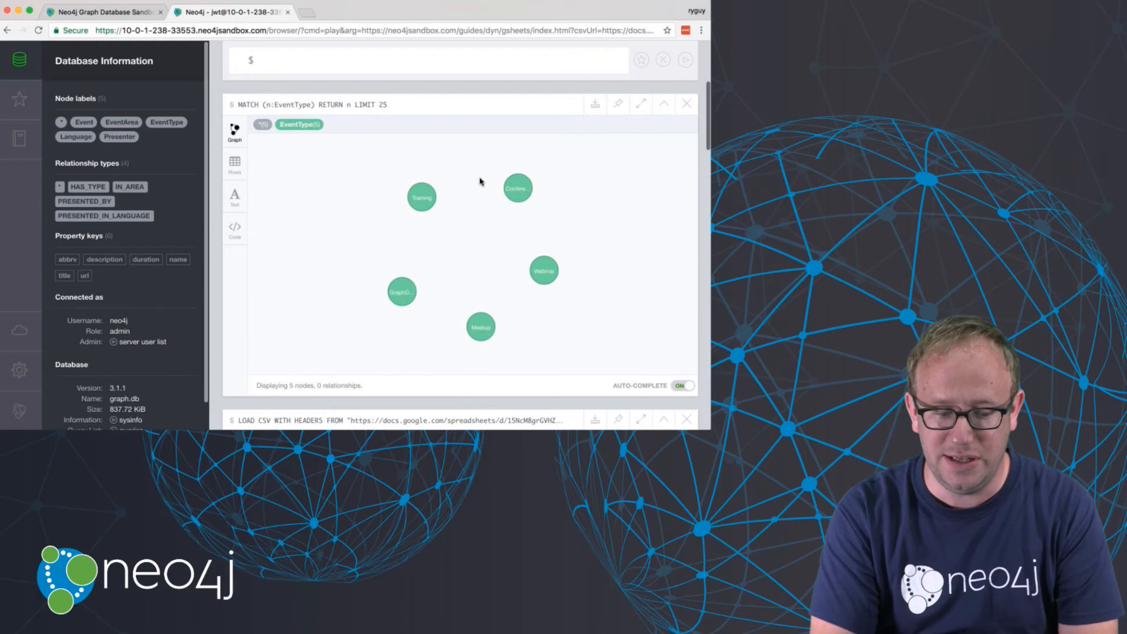
- Collapse the sidebar so the Conference, Training, Webinar, Meetup and Graph type nodes fill the result
click(421, 216)
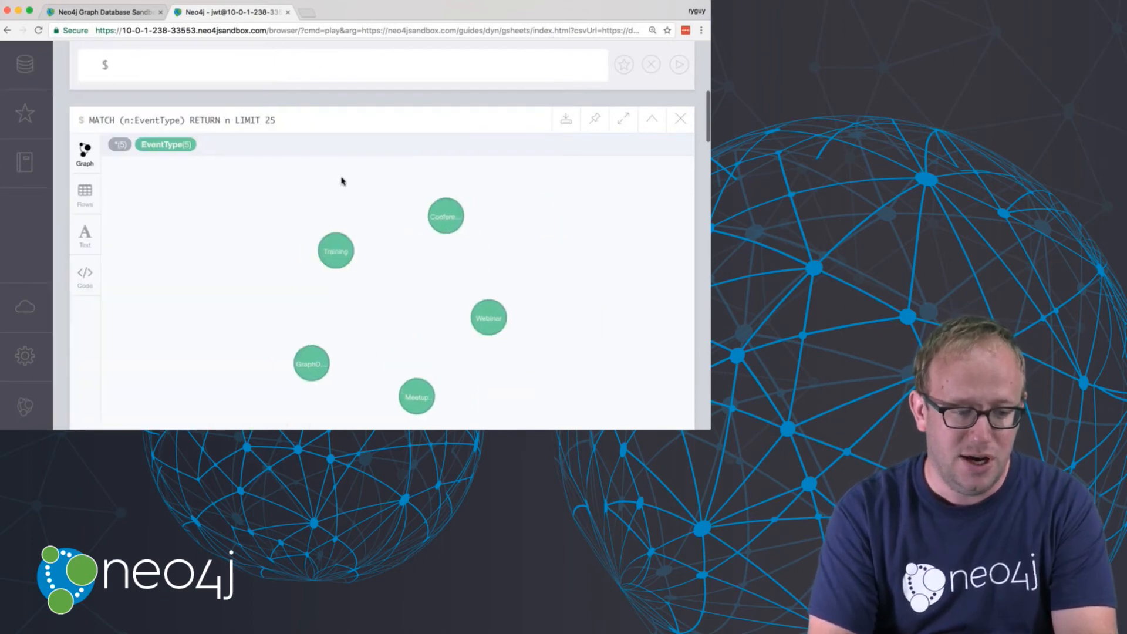
click(334, 251)
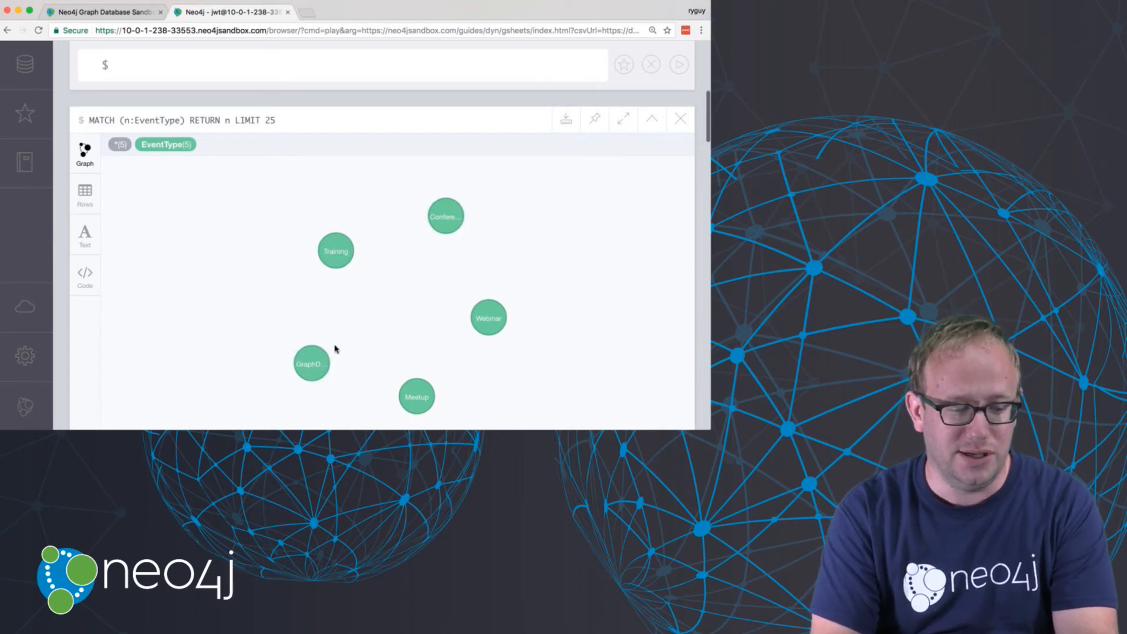
scroll(down, 3)
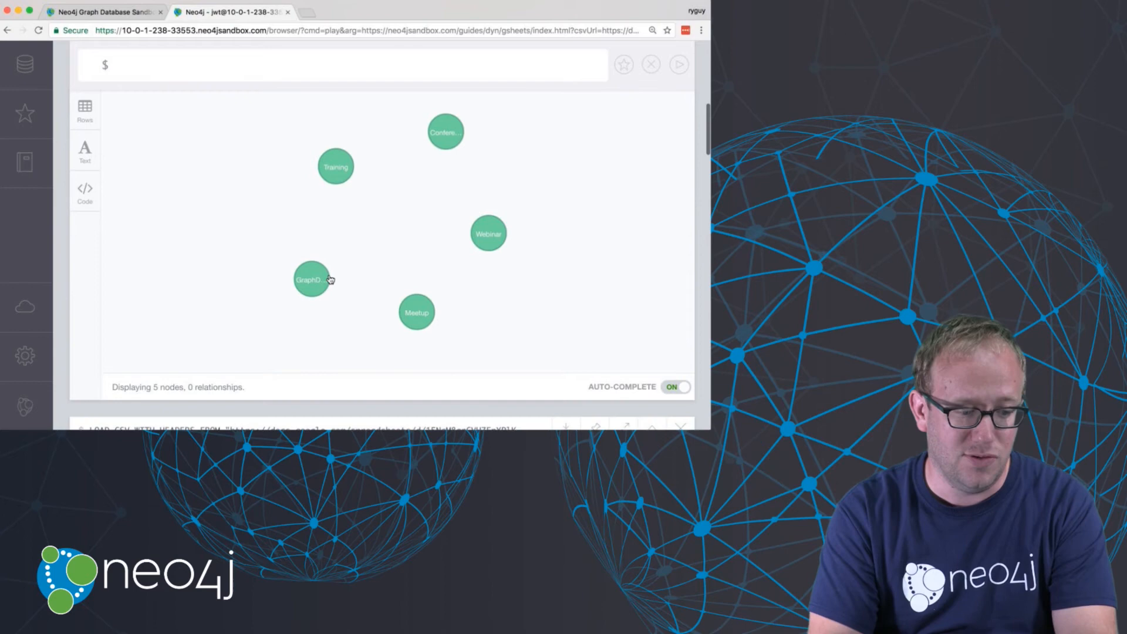
mouse_move(446, 303)
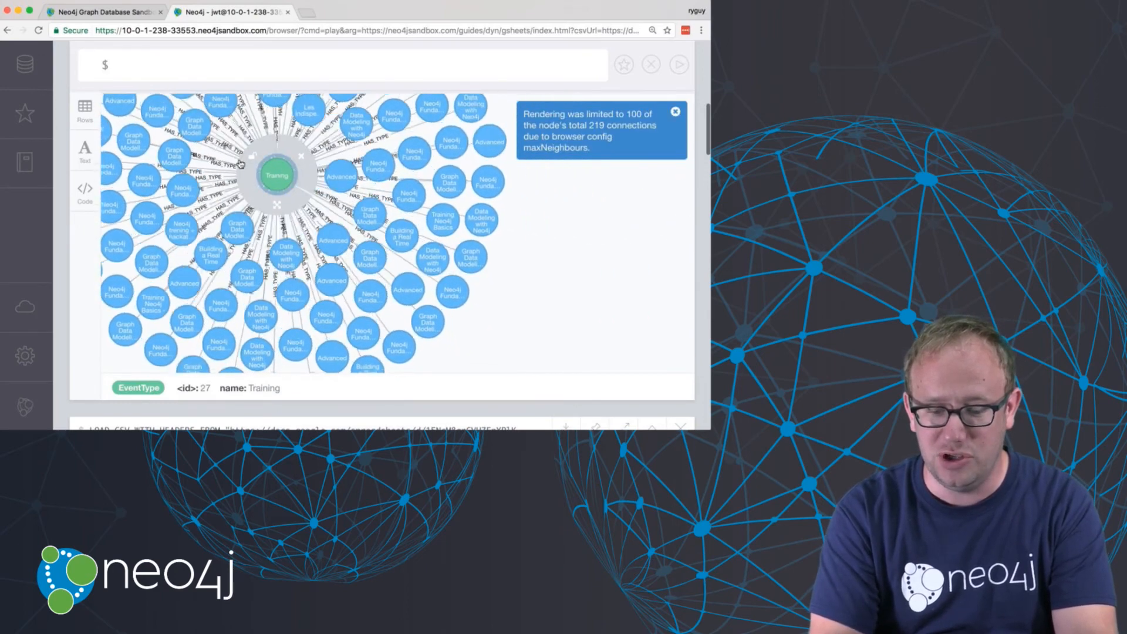
- Expand the Training node to reveal its HAS_TYPE Event neighbours, rendering 100 of 219
drag(277, 174, 217, 133)
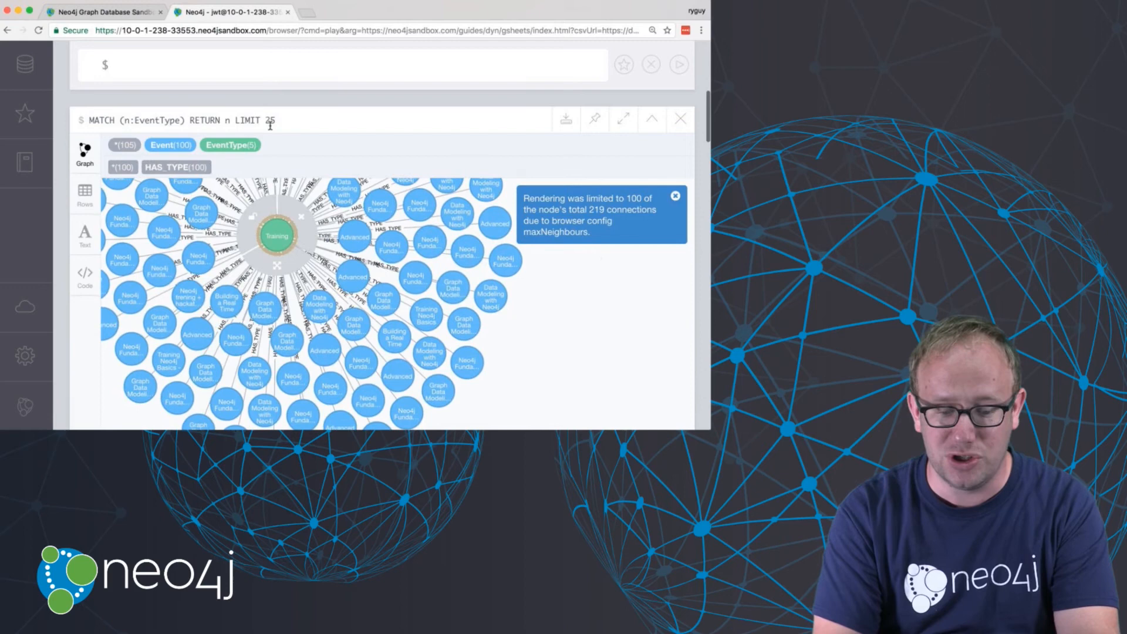
click(674, 194)
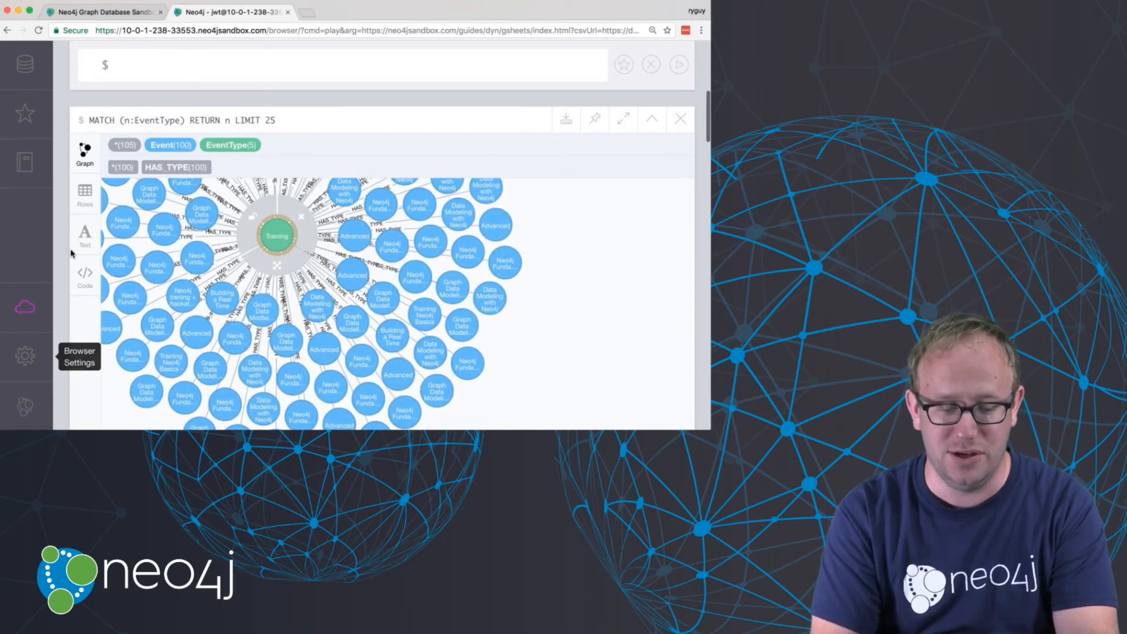
click(23, 356)
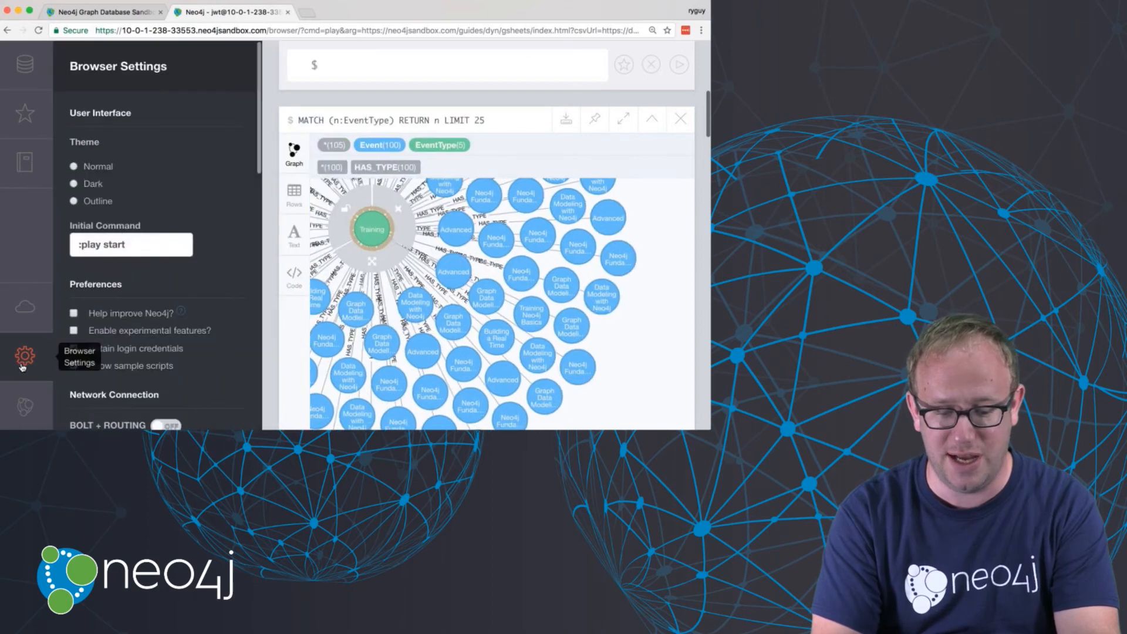
scroll(down, 3)
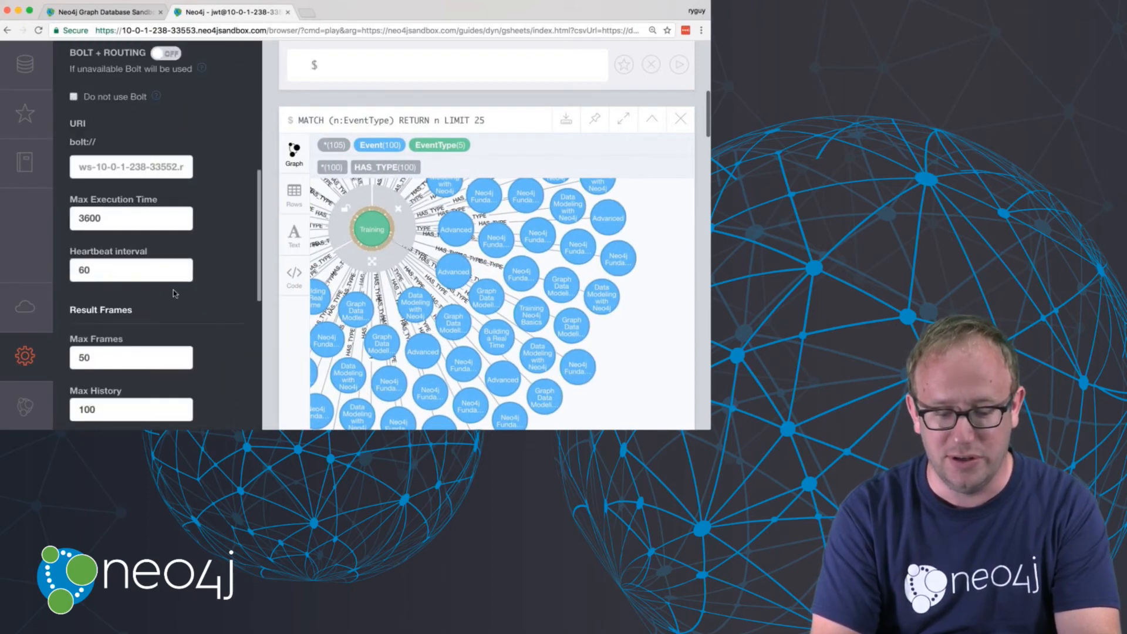
scroll(down, 3)
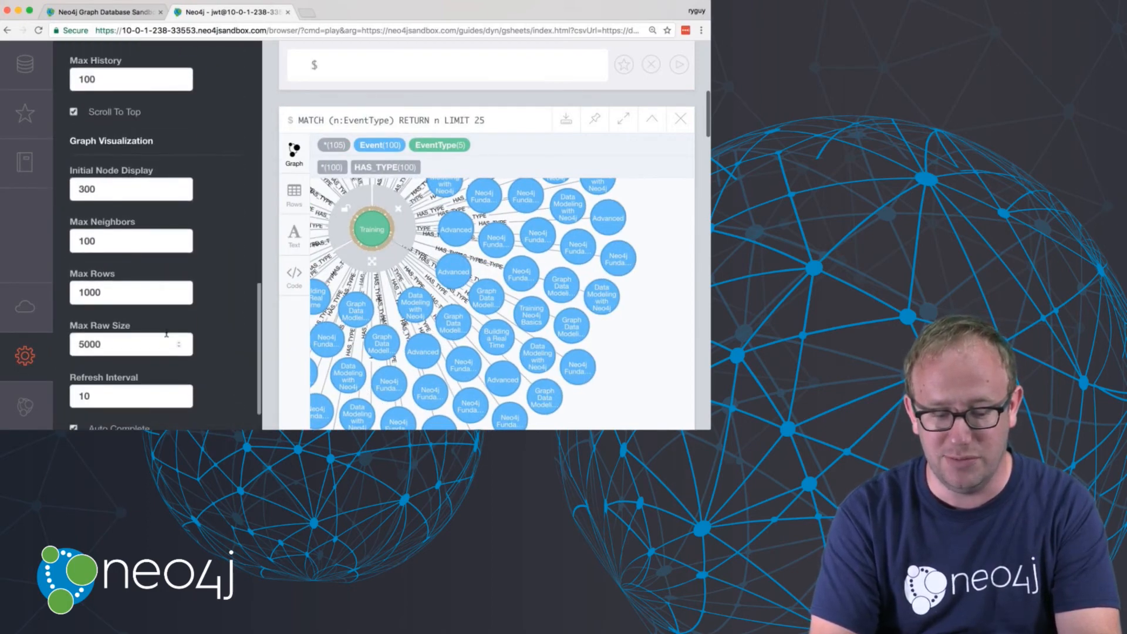
click(26, 355)
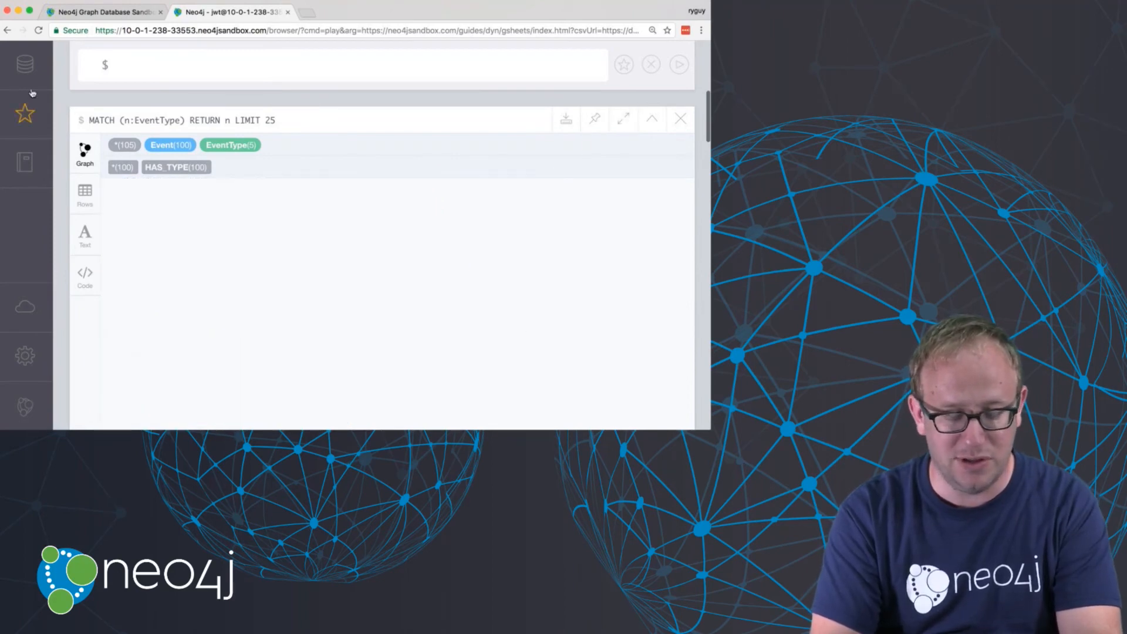
- Expand the GraphDay event type to its nine events, then query the Language nodes (EN, DE, ES, FR, IT, JP, SP)
click(24, 63)
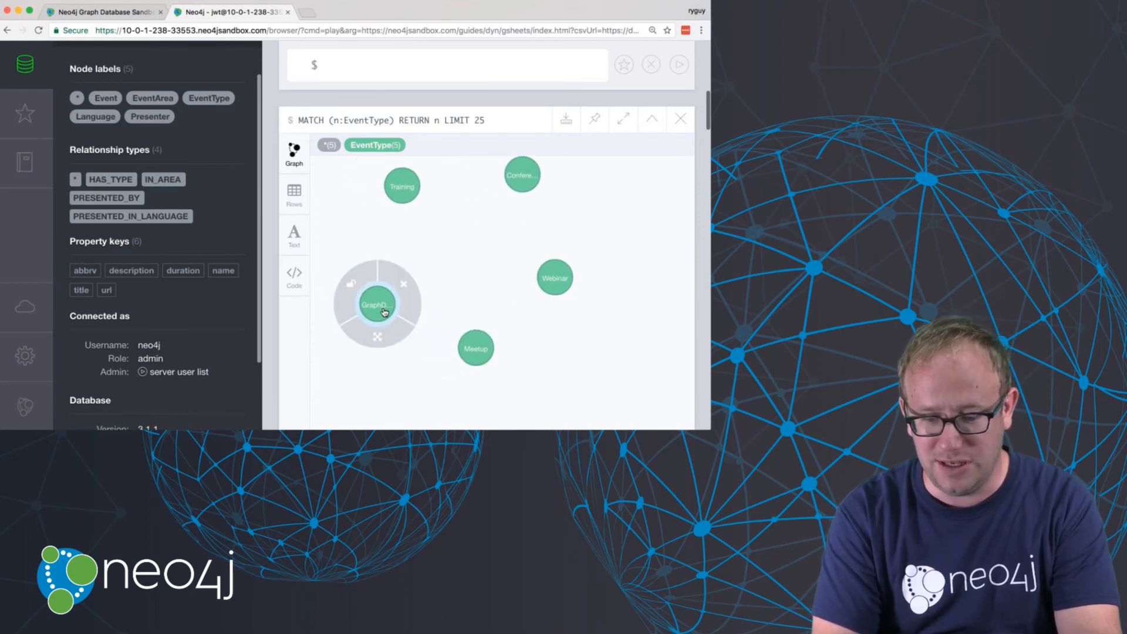
click(377, 304)
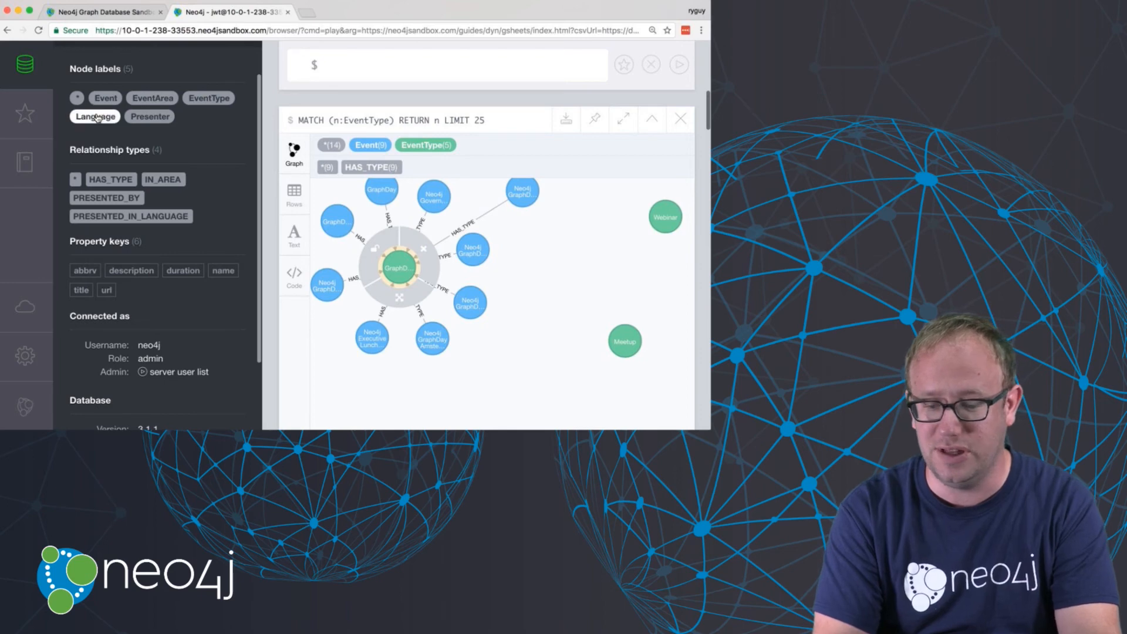
click(95, 116)
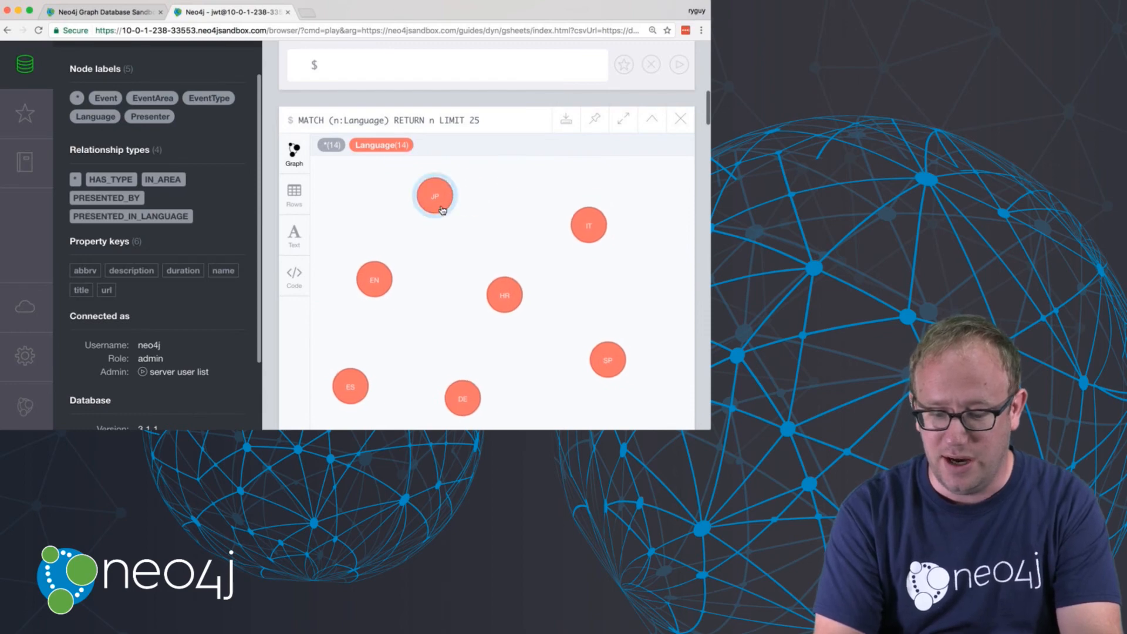
- Expand the JP and DE Language nodes to reveal their PRESENTED_IN_LANGUAGE event connections
click(433, 196)
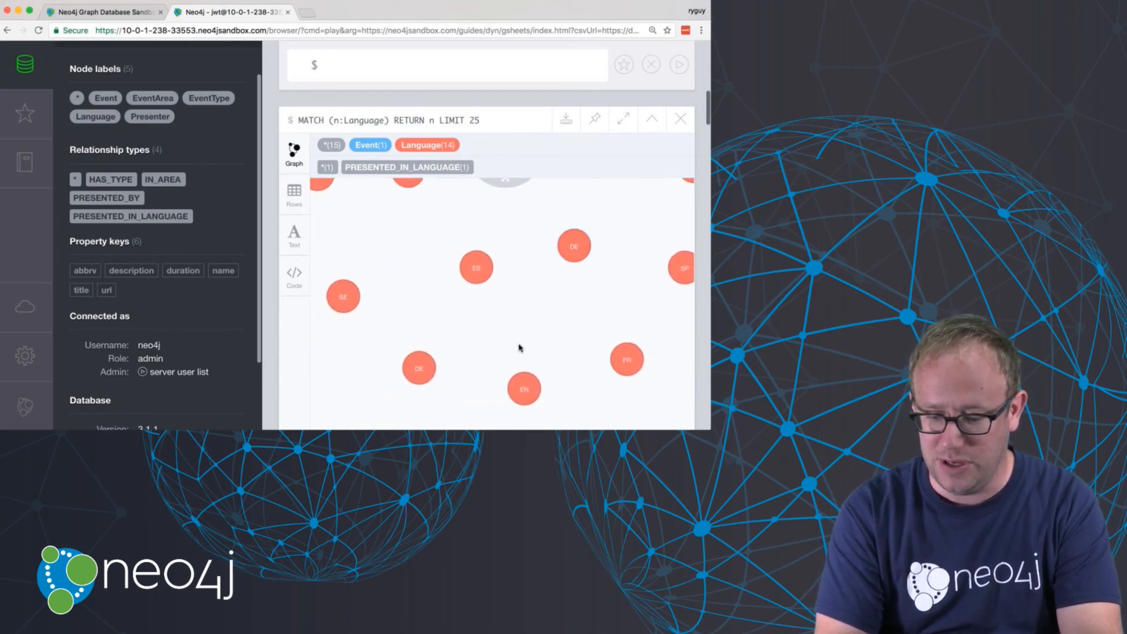
click(476, 268)
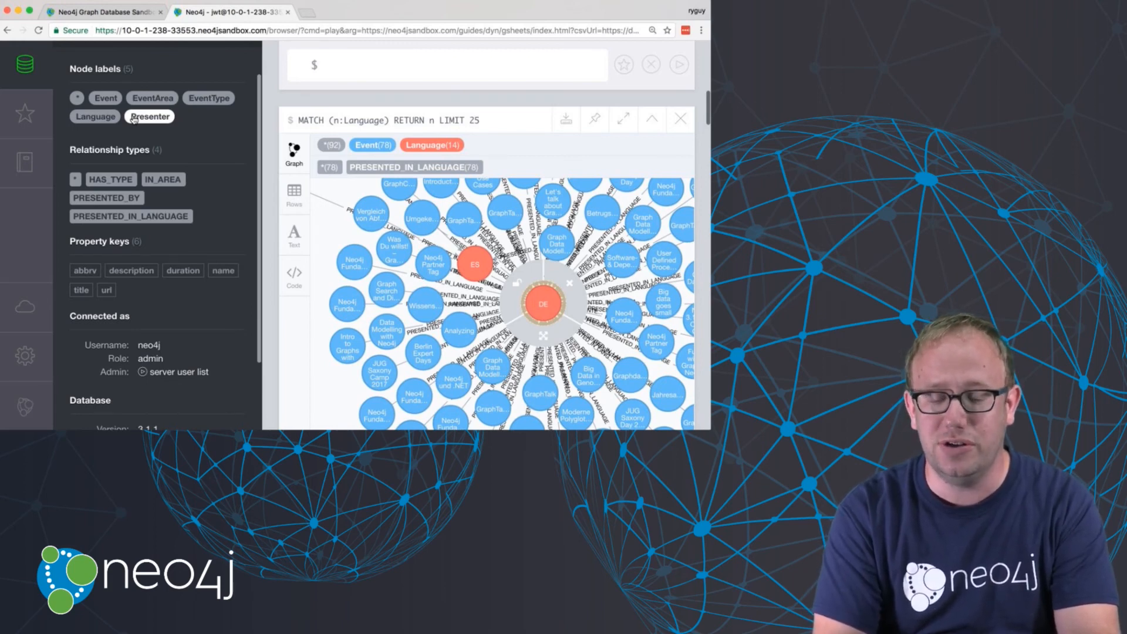
mouse_move(368, 114)
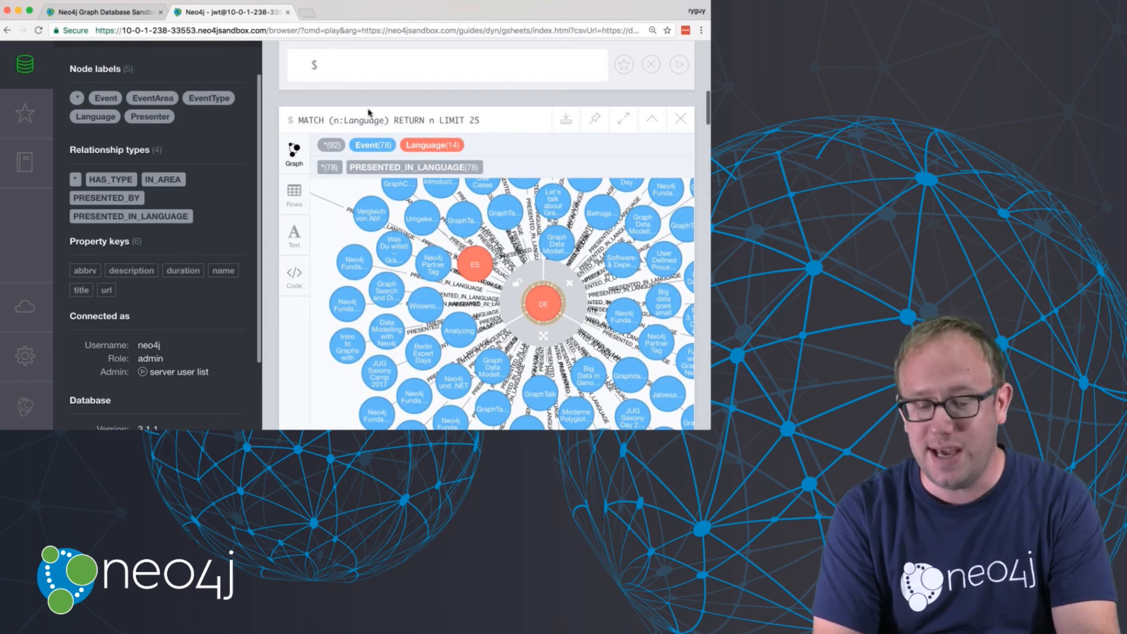